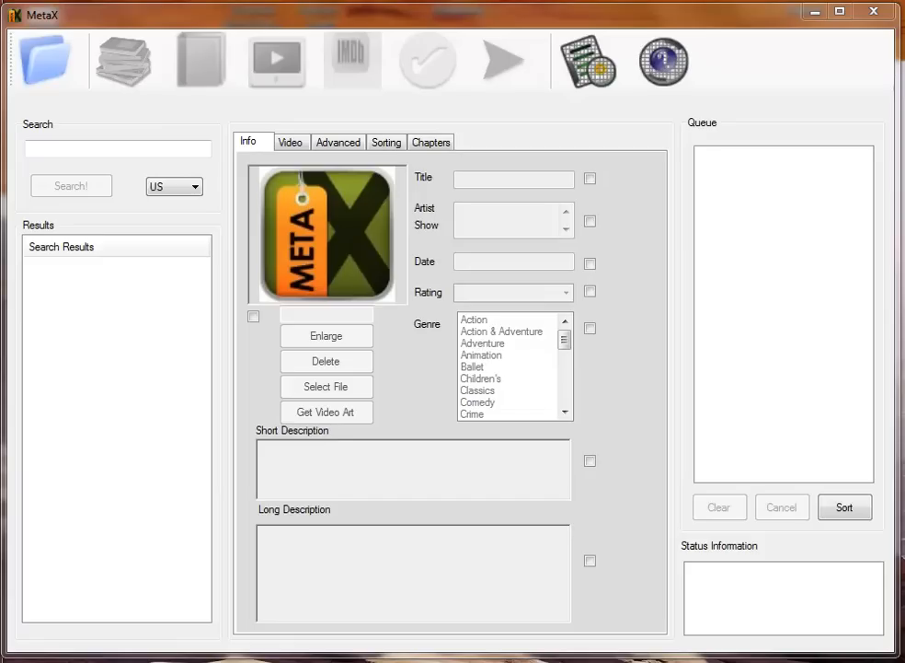
mouse_move(218, 420)
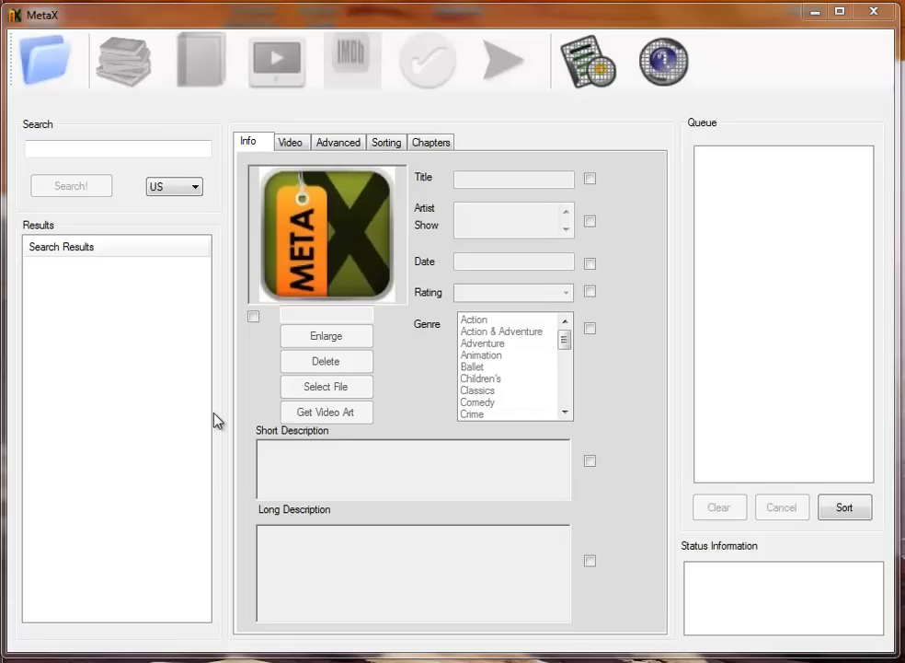
mouse_move(752, 264)
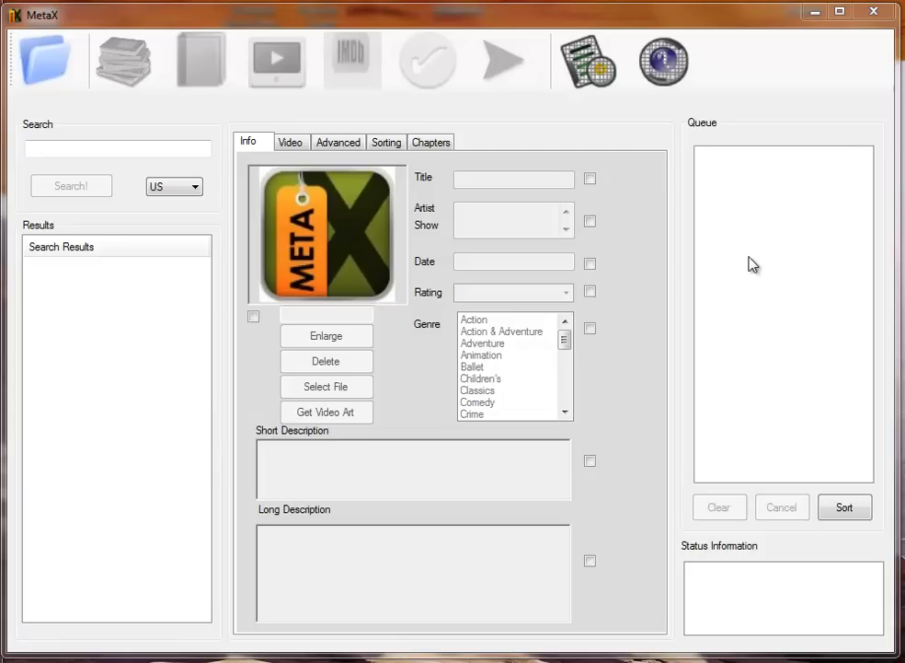
mouse_move(124, 342)
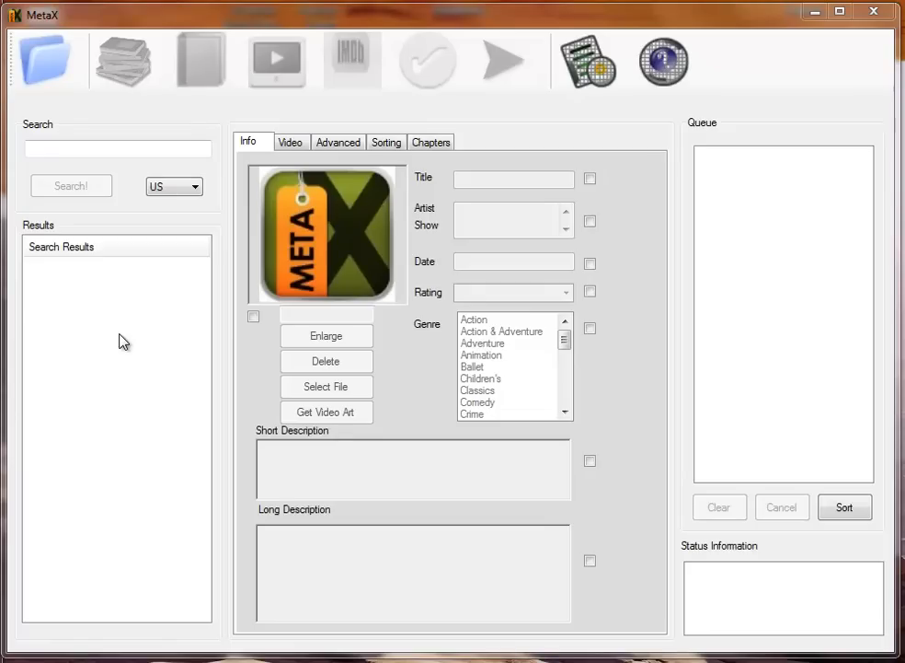
mouse_move(442, 201)
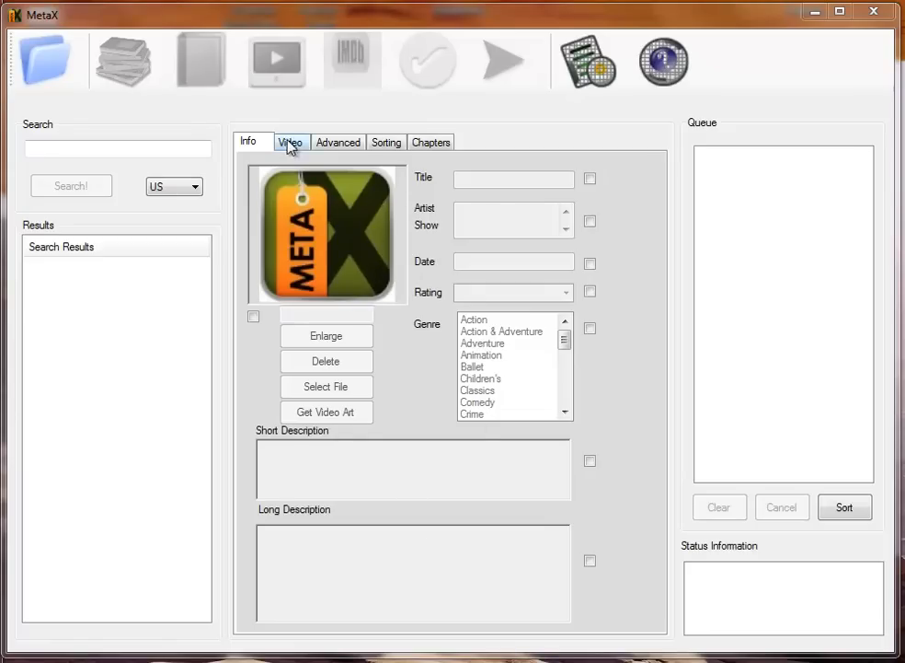
- Load test S01E03.m4v as a TV Show, confirming the media kind so it joins the queue
left_click(385, 142)
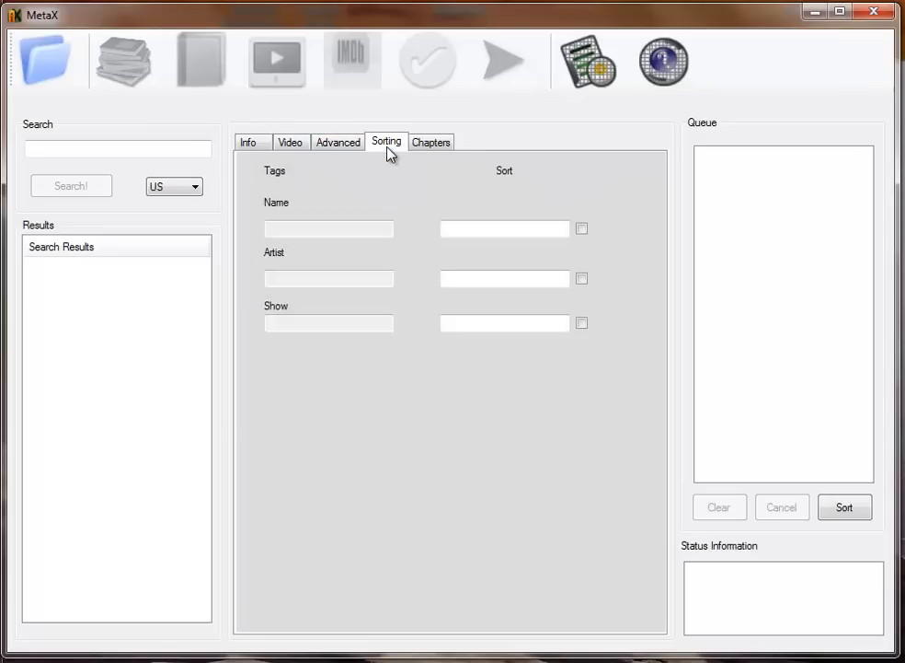
left_click(248, 141)
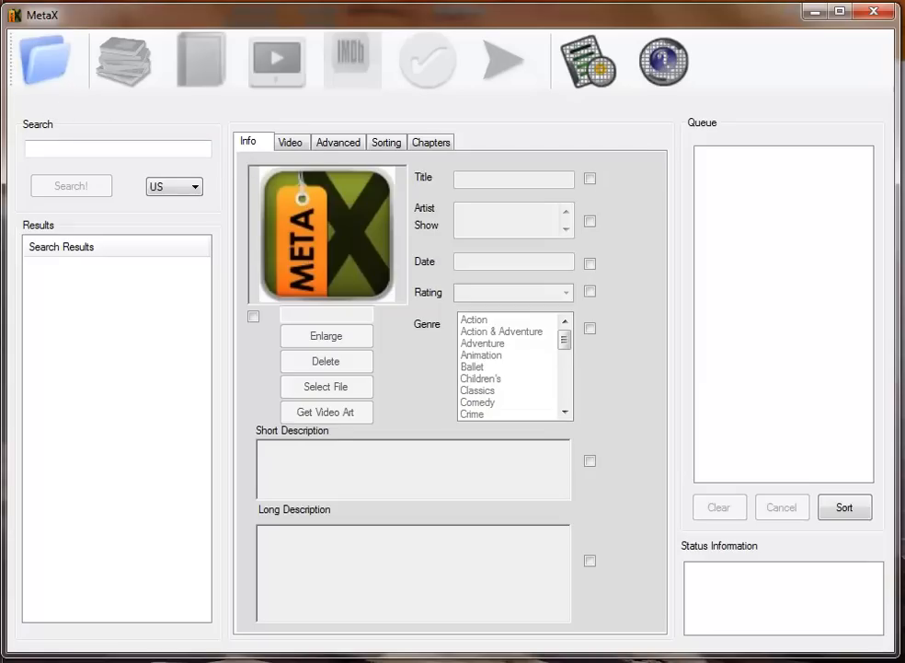
mouse_move(642, 299)
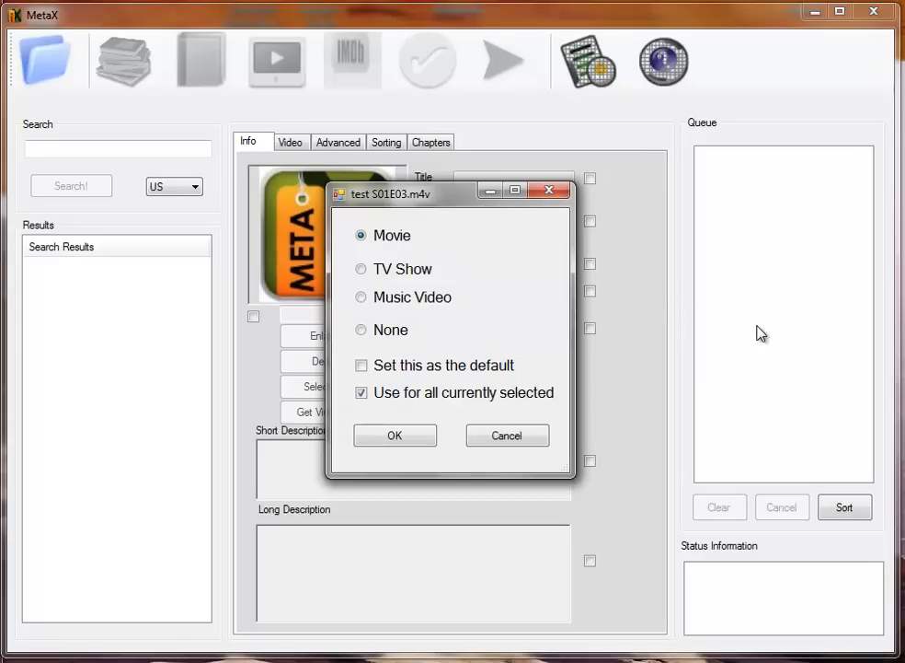
mouse_move(487, 266)
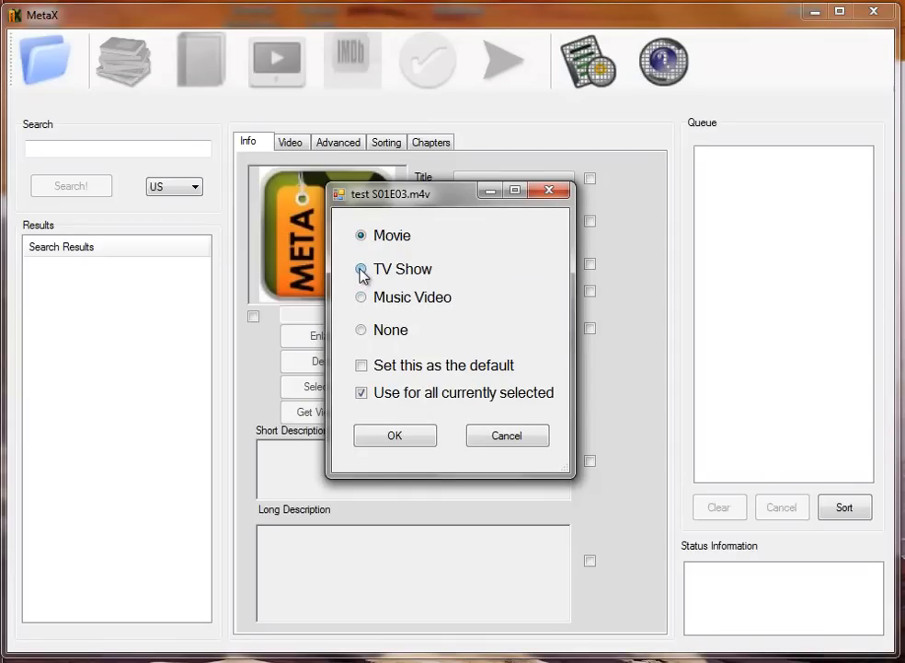
left_click(361, 269)
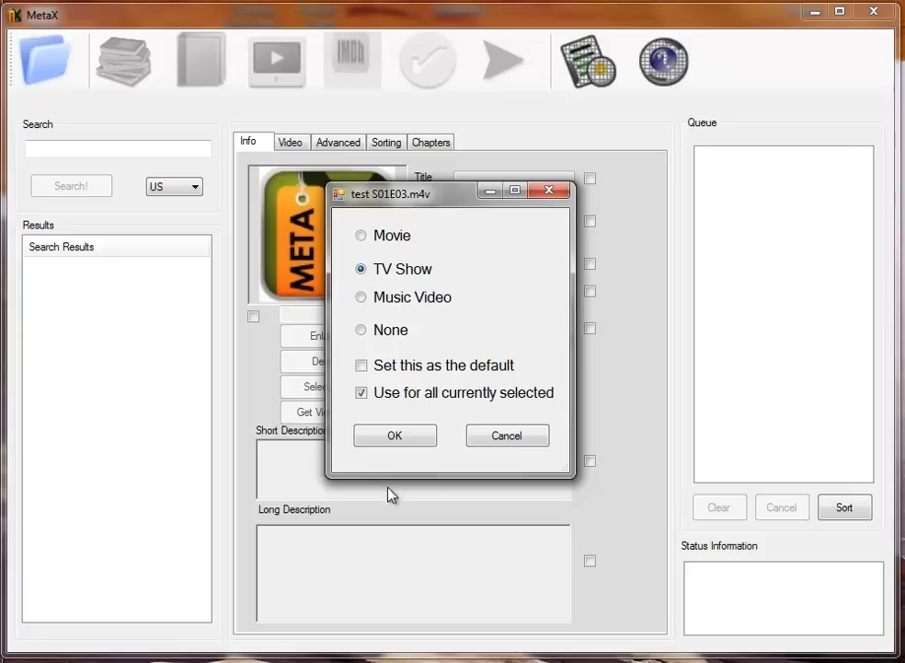
left_click(395, 435)
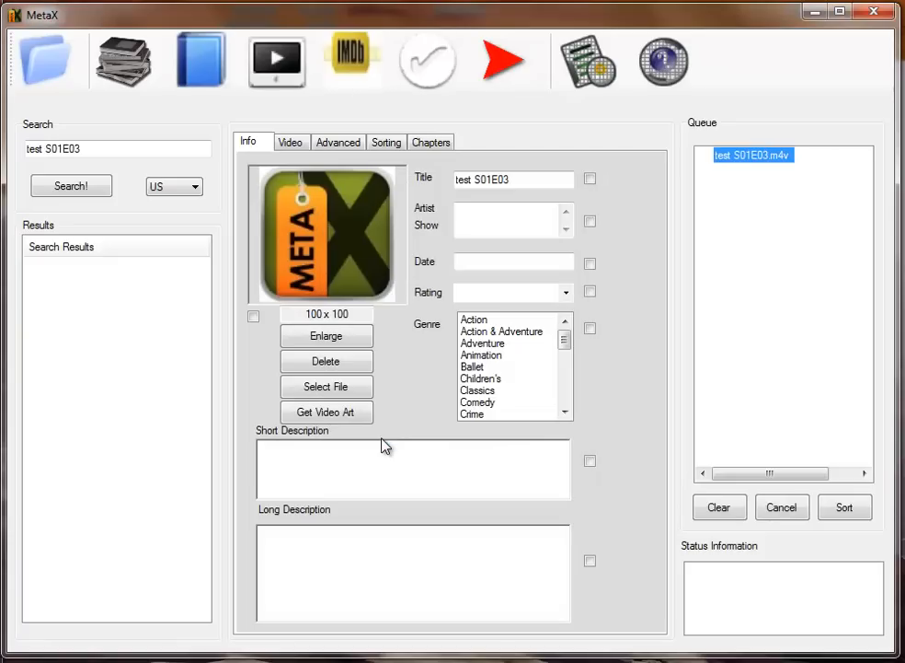
mouse_move(448, 396)
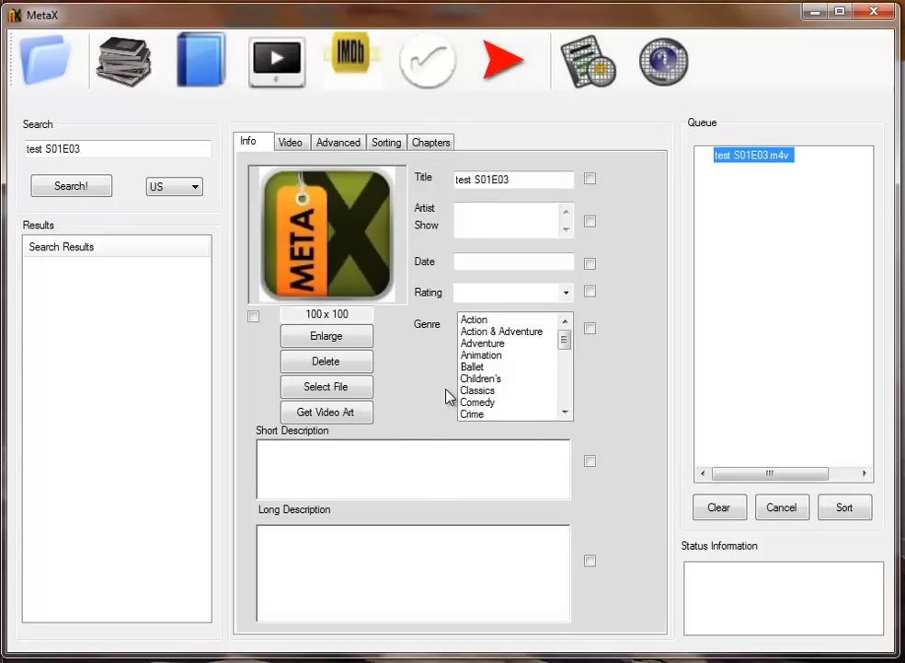
mouse_move(653, 226)
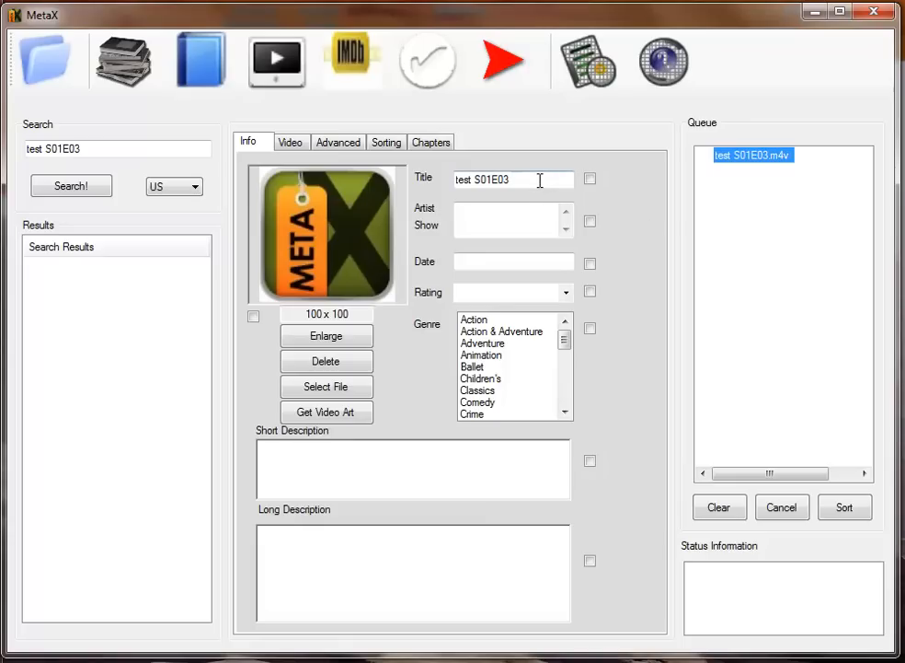
mouse_move(124, 163)
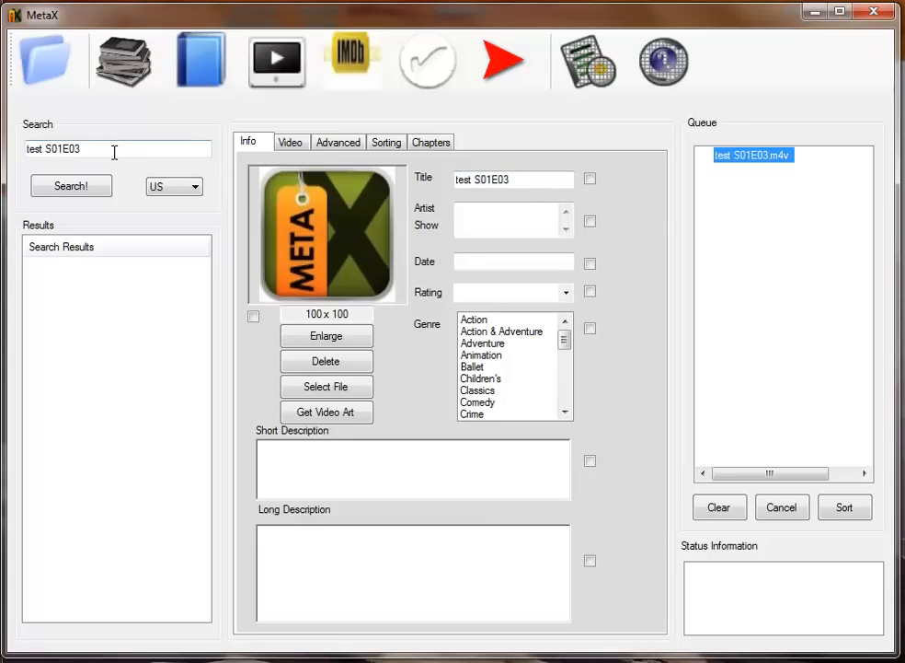
mouse_move(266, 143)
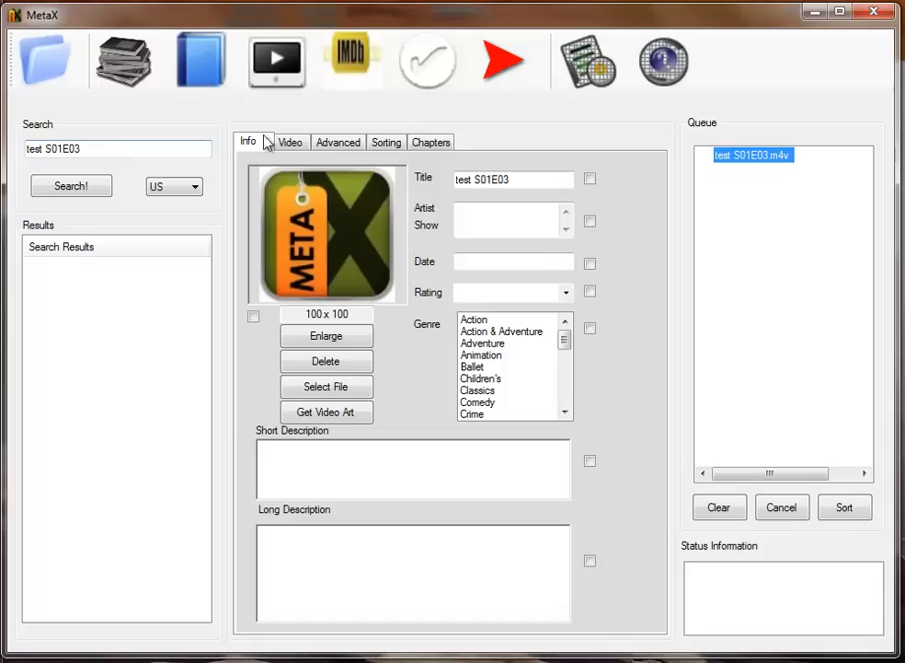
mouse_move(58, 173)
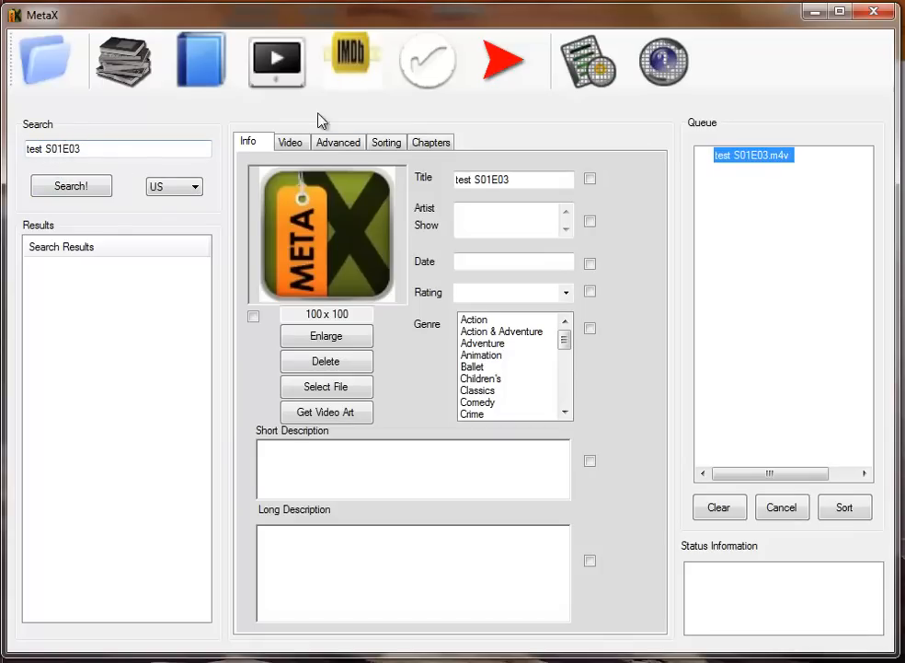
left_click(290, 141)
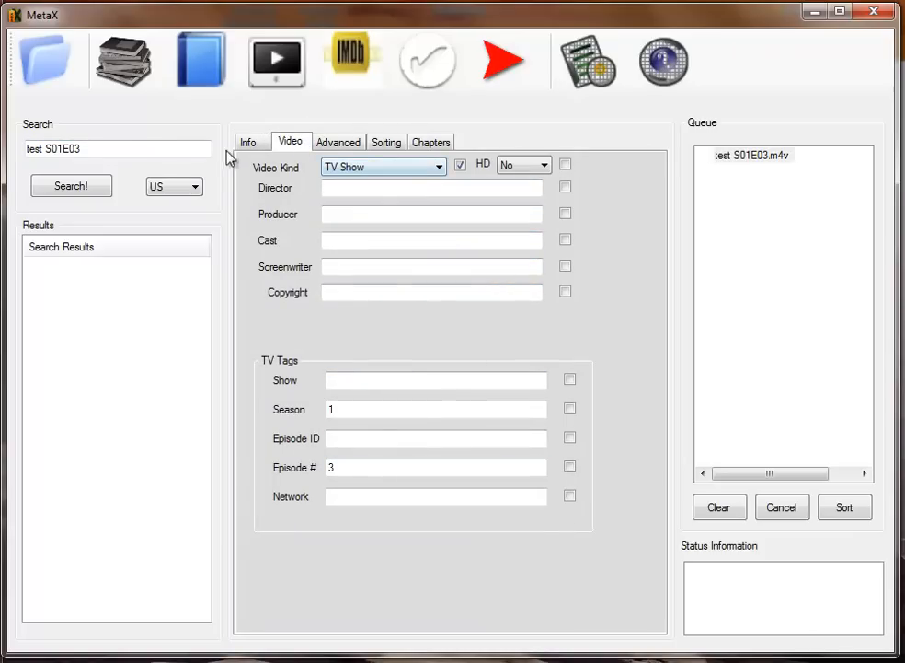
left_click(248, 142)
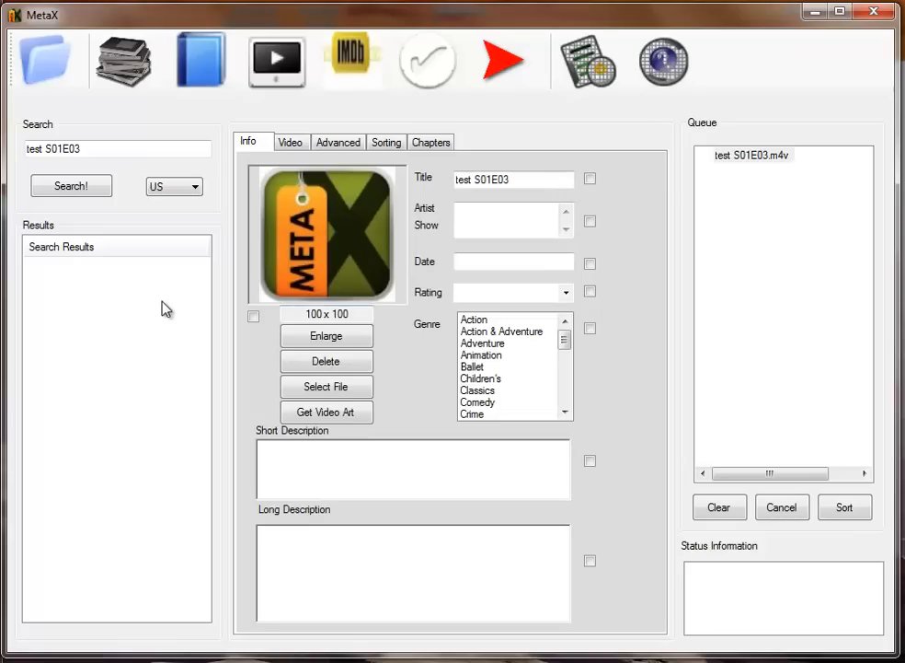
- Search for 'house' and scroll through the long list of matching TV show results
triple_click(117, 148)
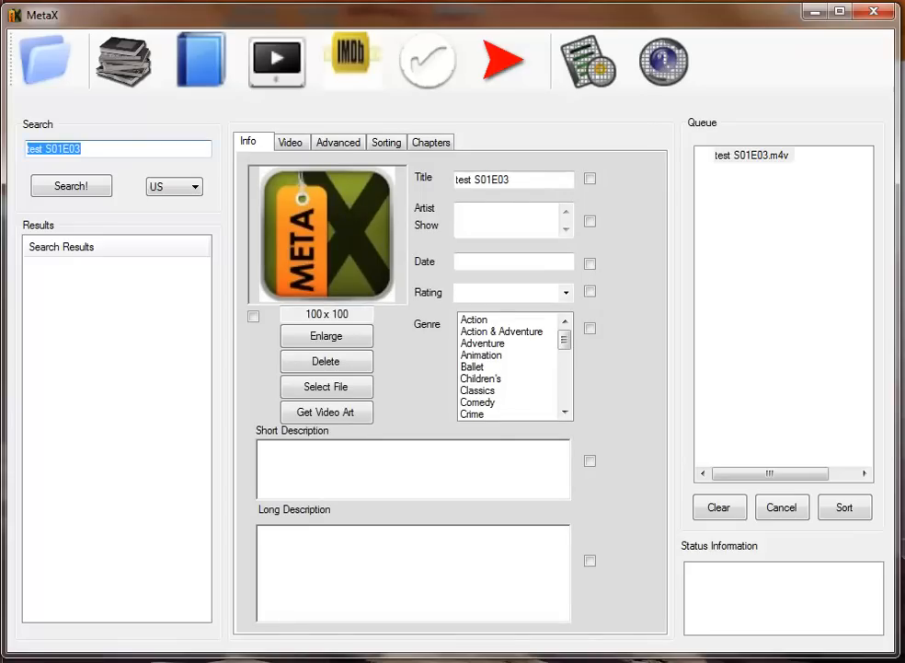
left_click(71, 185)
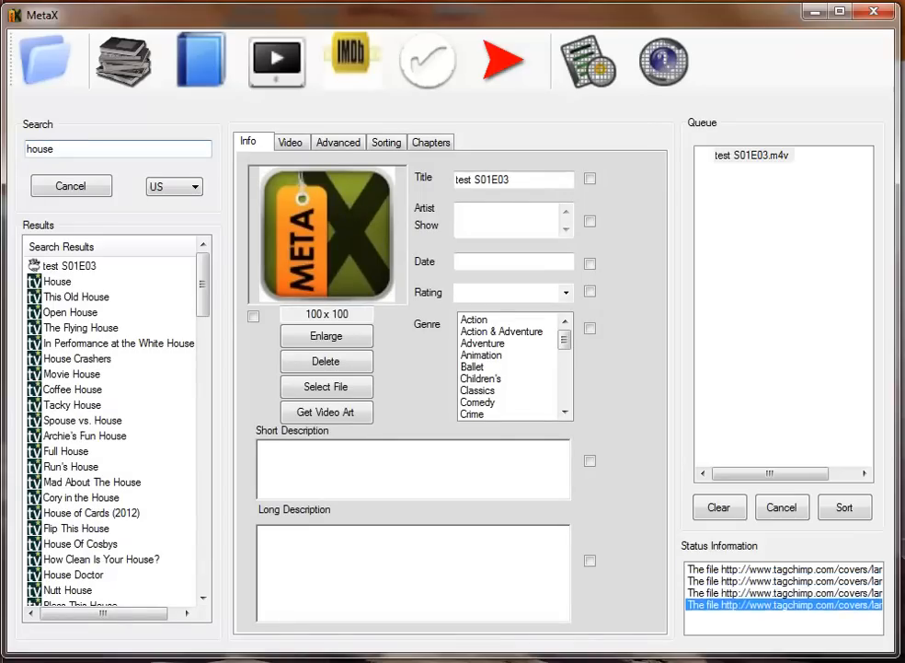
scroll("down", 3)
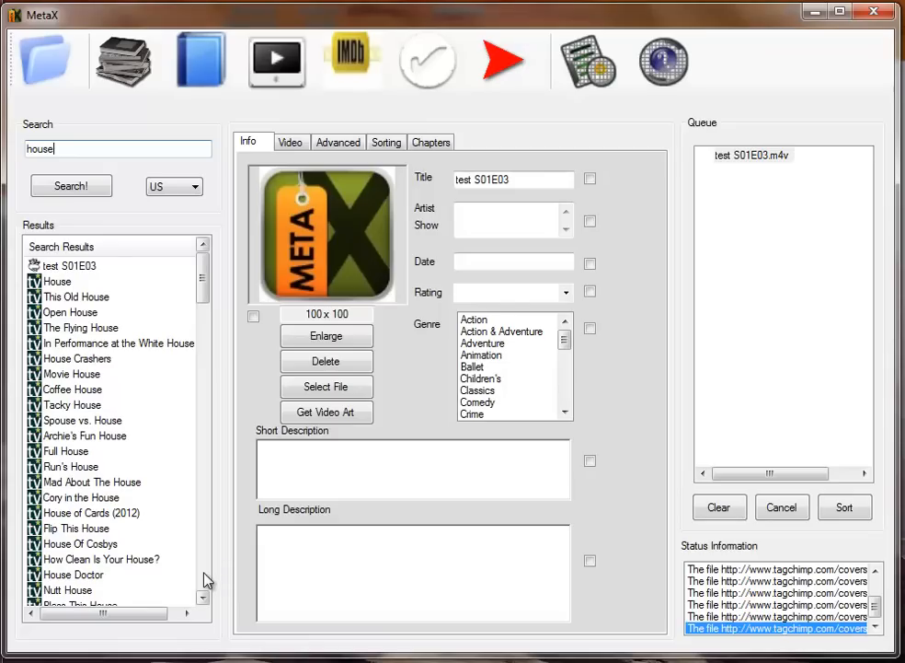
scroll("down", 3)
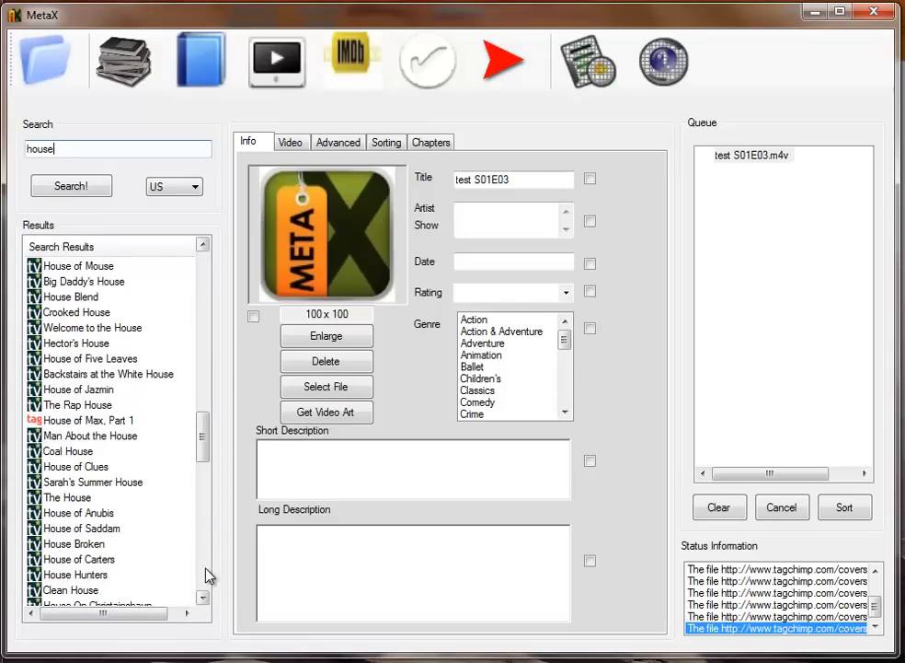
scroll("down", 3)
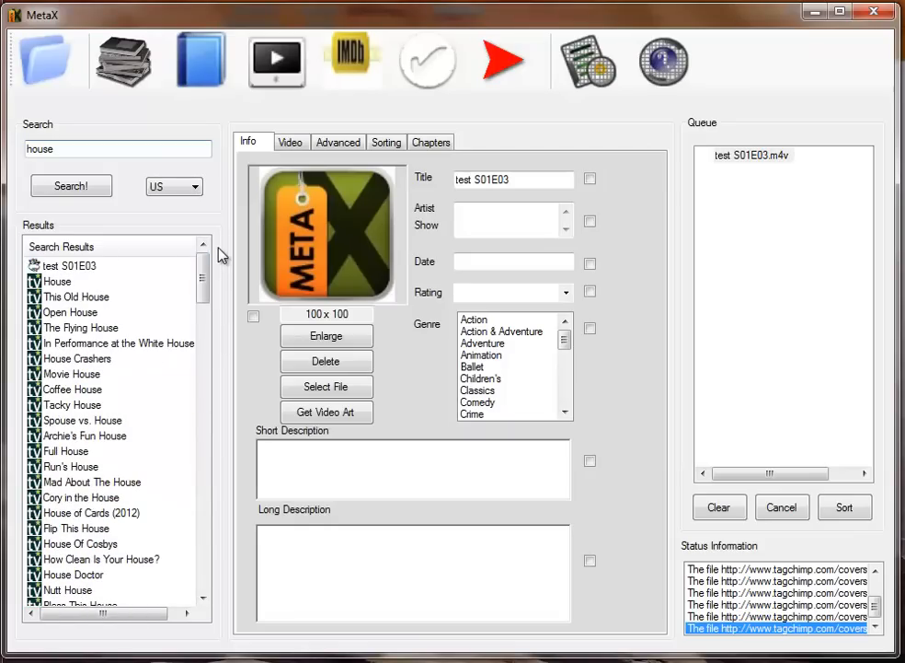
mouse_move(64, 297)
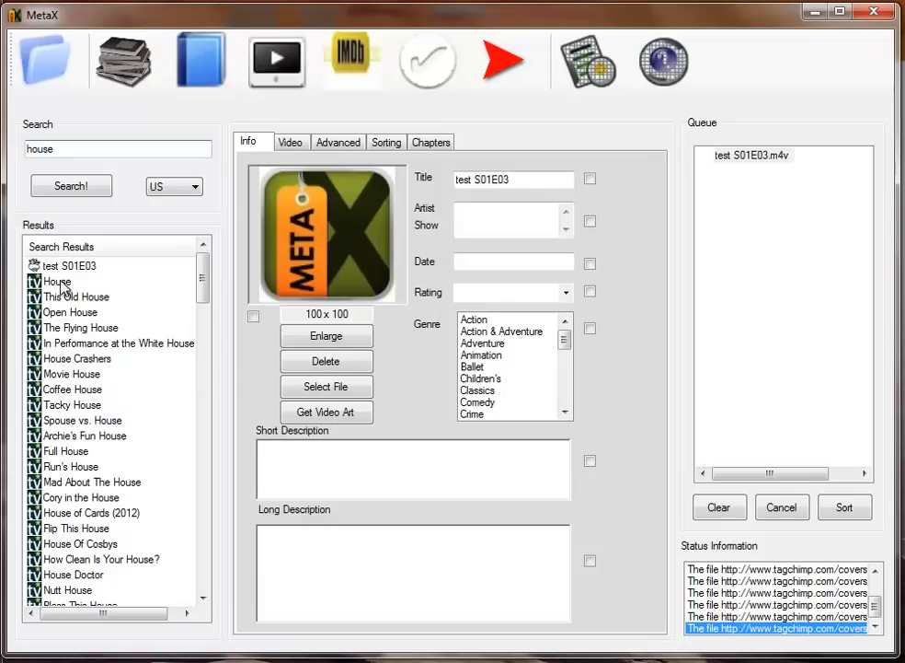
- Apply the House search result, filling title House S1E3, cast, air date, TV-14, Drama, cover and description
left_click(291, 142)
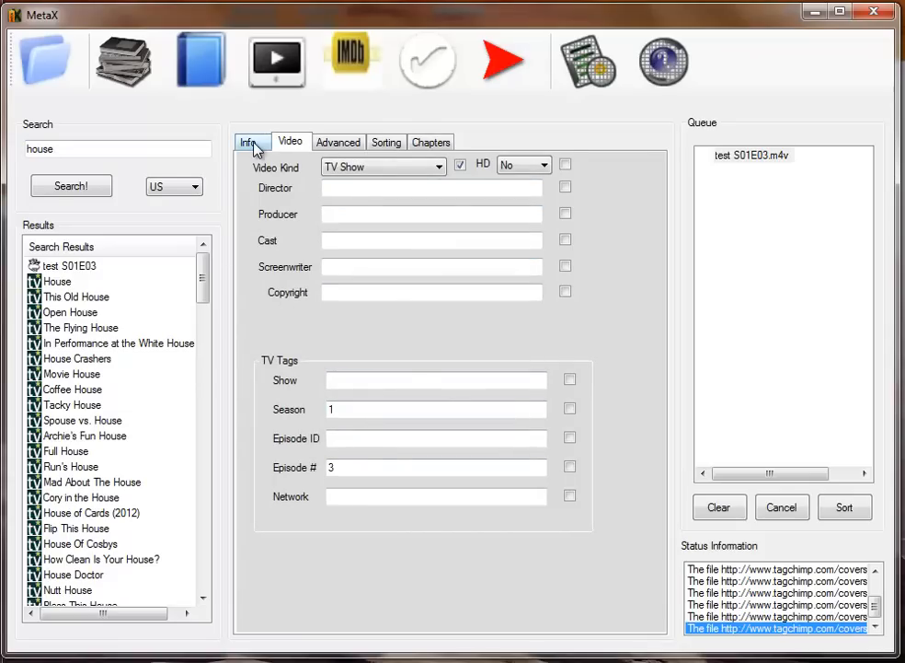
left_click(251, 142)
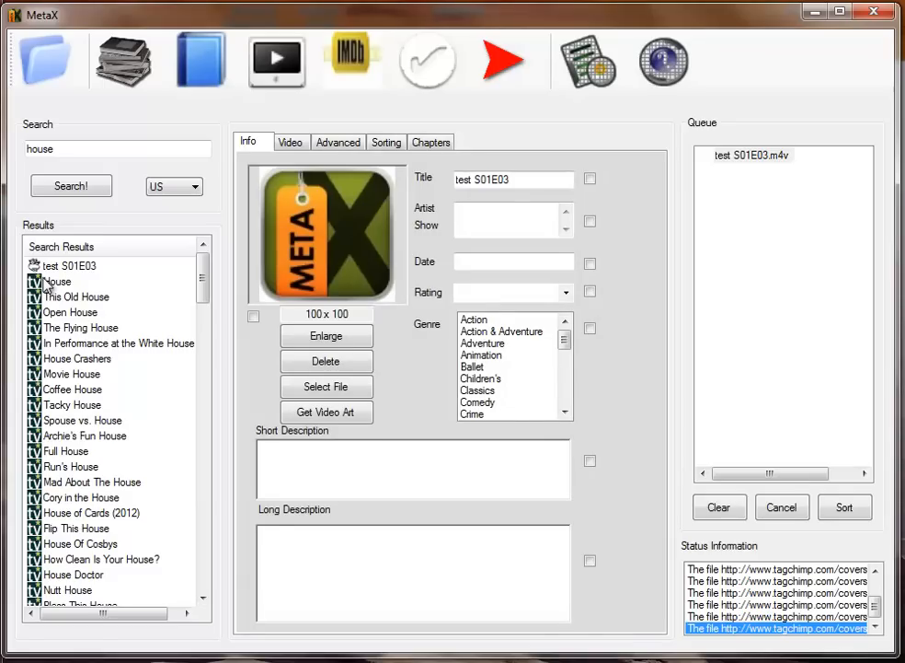
left_click(57, 281)
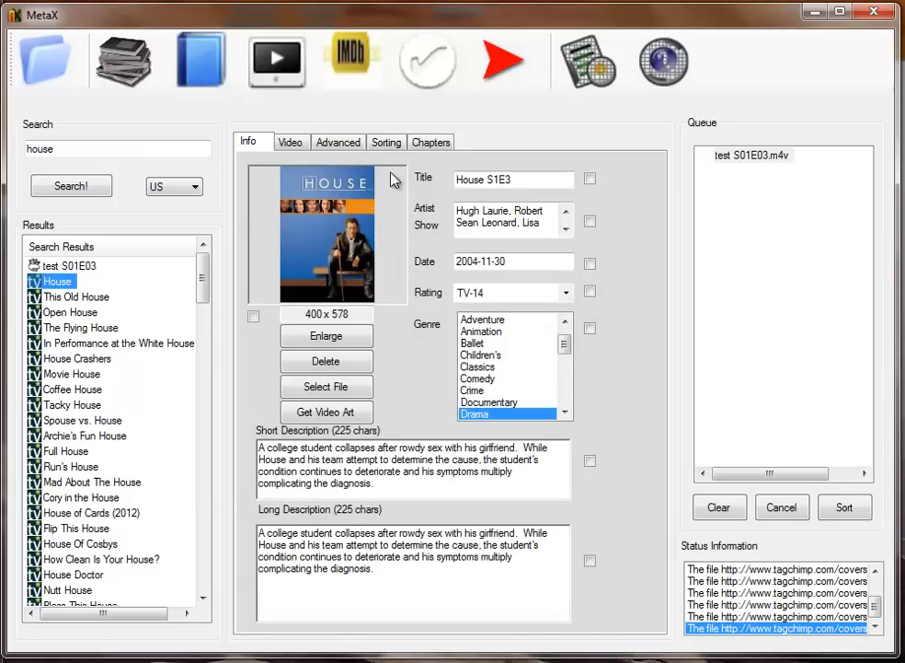
mouse_move(326, 336)
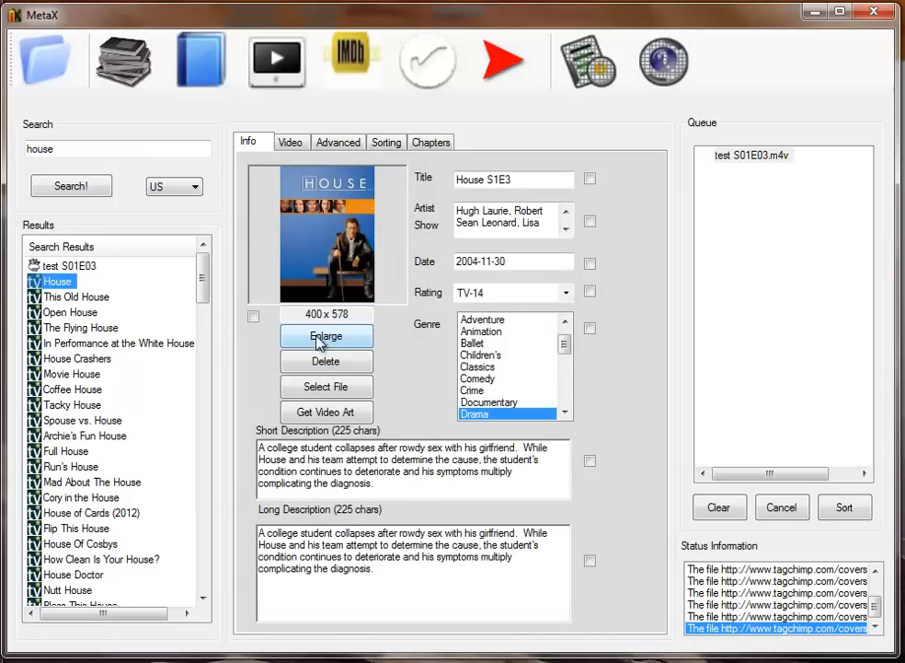
- Review the Video details showing director Bryan Singer, writer David Shore and network FOX
left_click(290, 142)
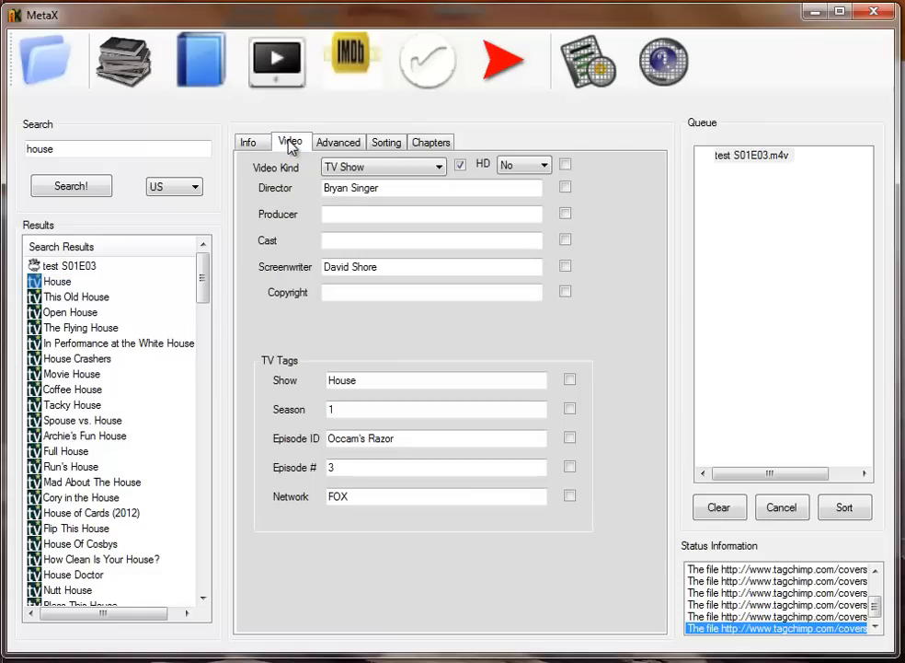
mouse_move(386, 455)
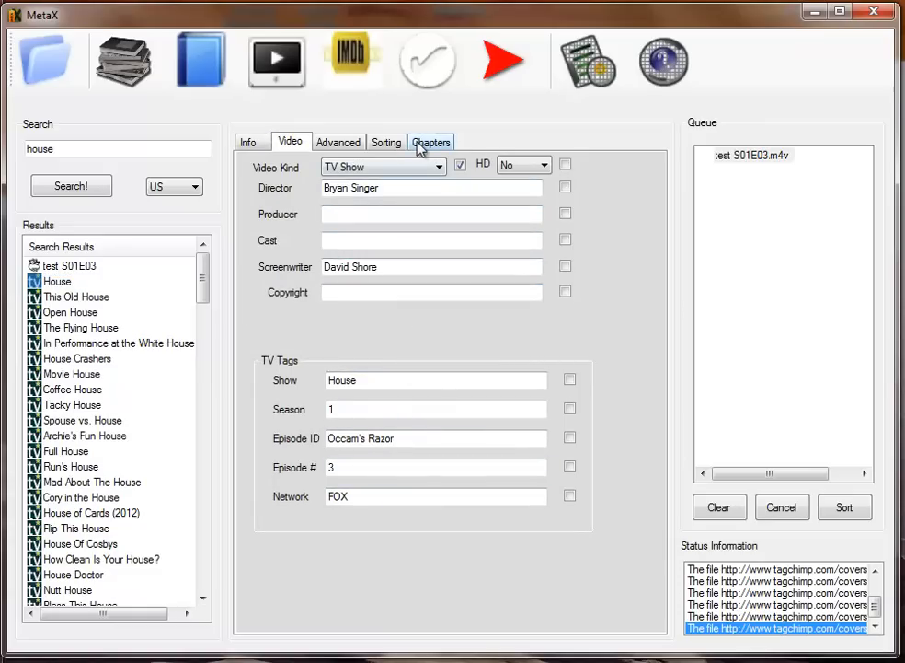
left_click(247, 142)
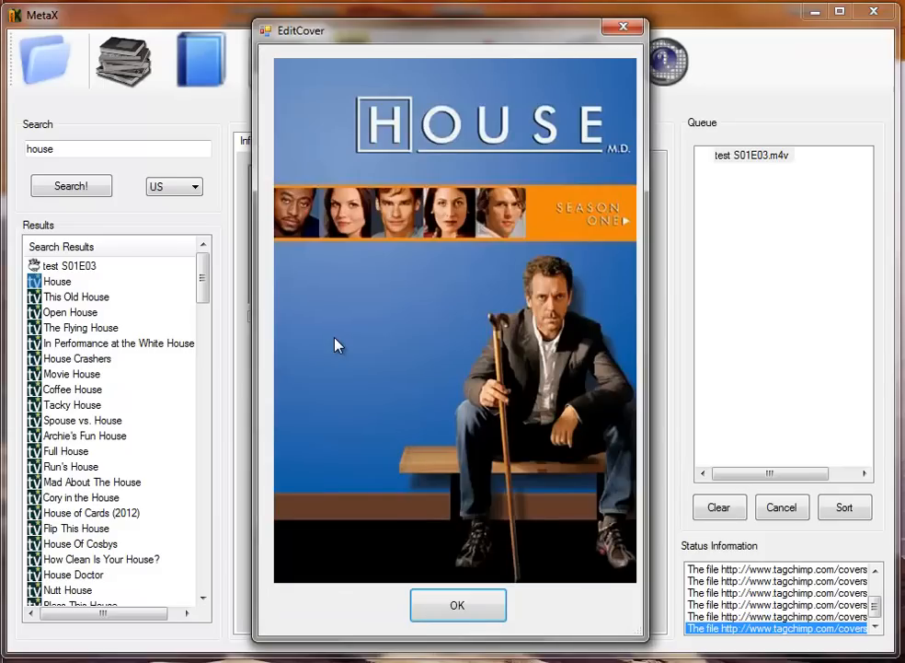
- Close the enlarged House season one cover, leaving the cover marked for inclusion
left_click(457, 604)
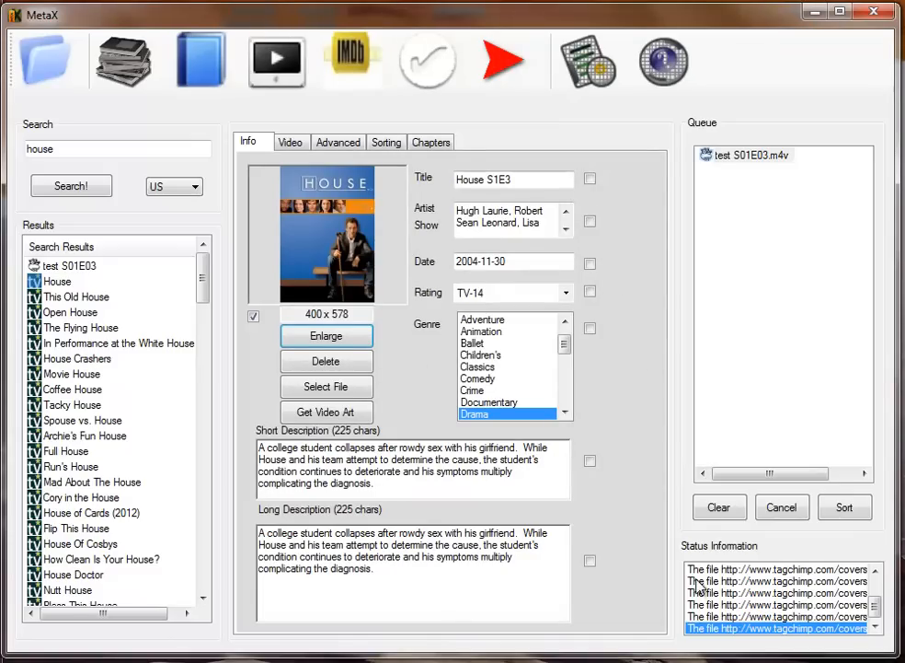
mouse_move(736, 575)
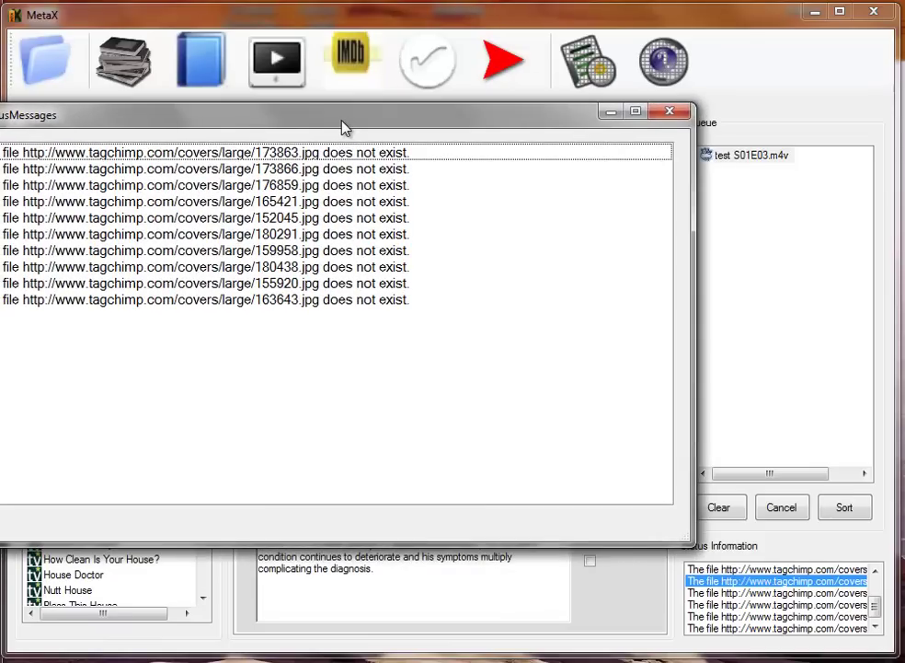
mouse_move(288, 283)
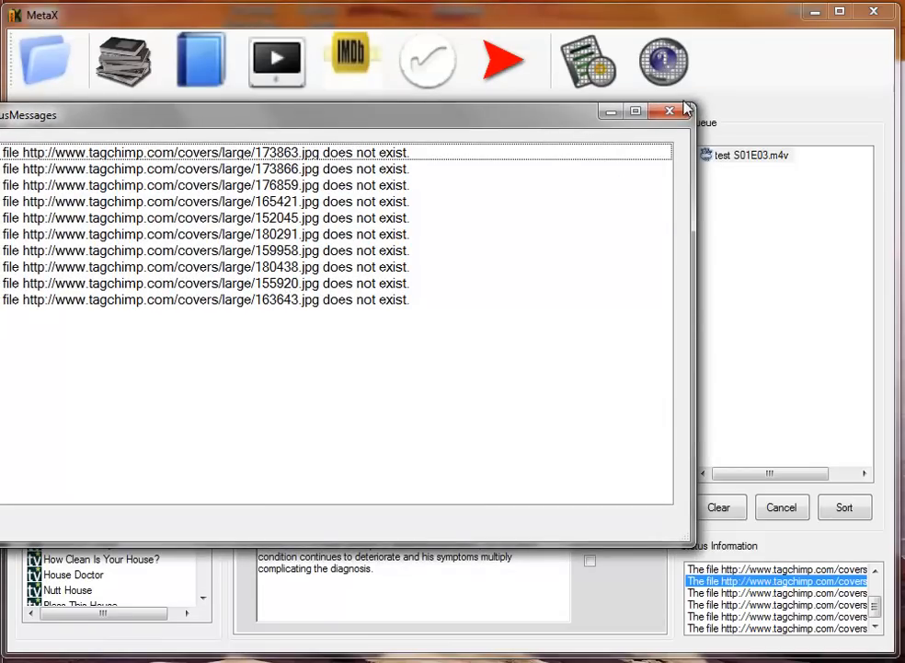
left_click(669, 110)
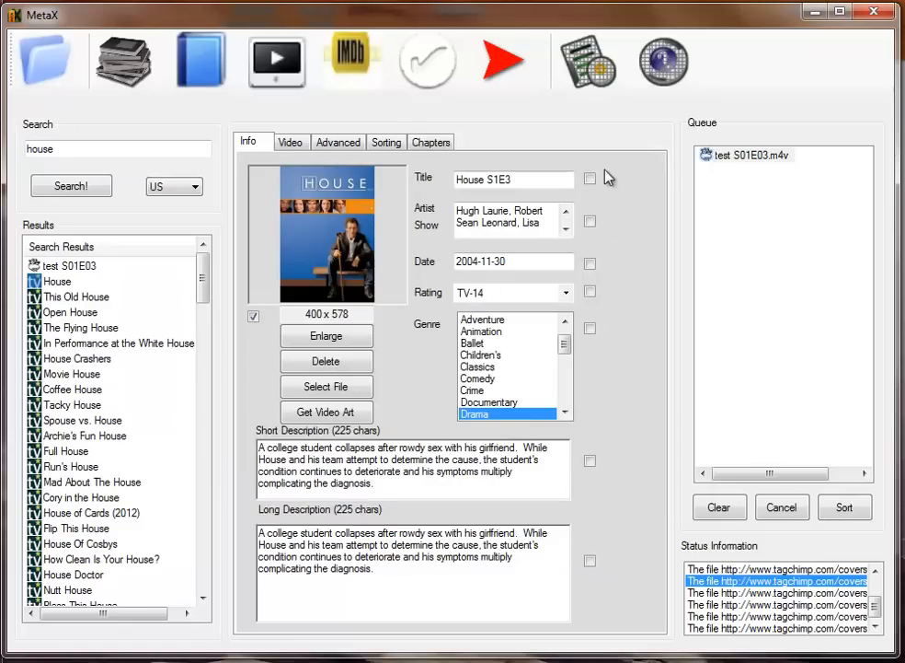
mouse_move(639, 256)
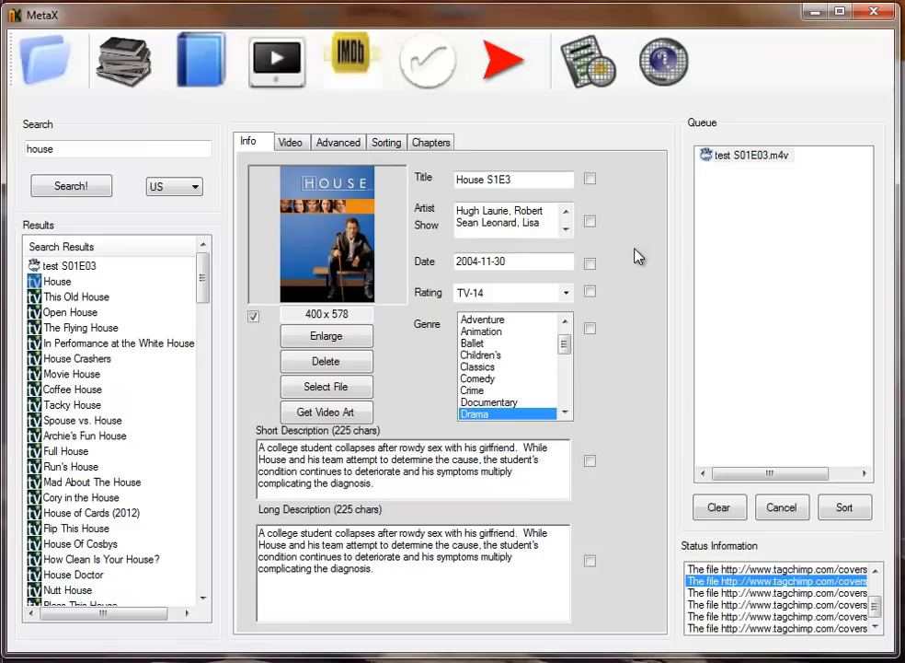
- Mark every tag field for writing, trying the This Old House result before returning to House
left_click(427, 60)
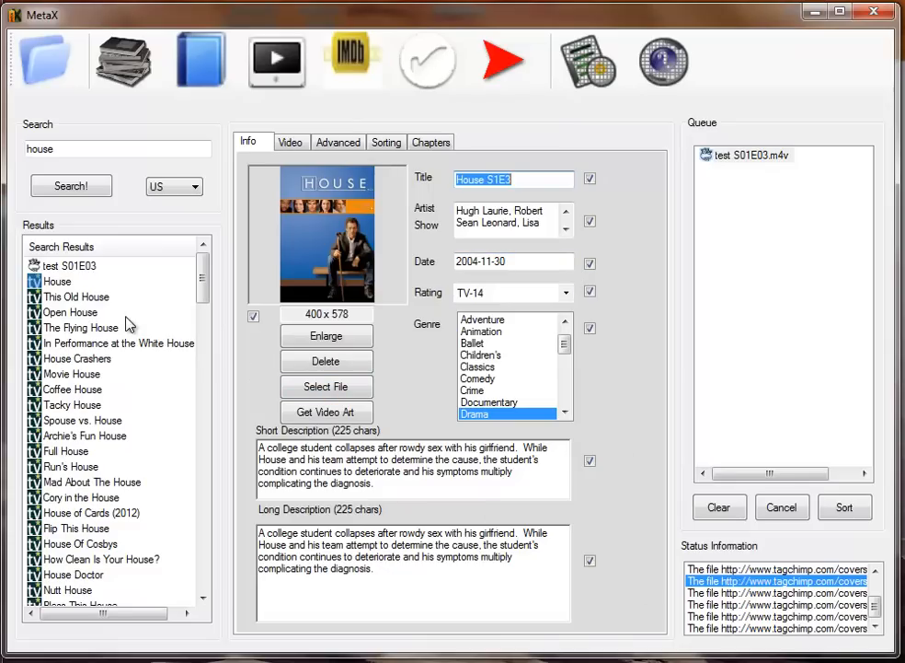
mouse_move(86, 308)
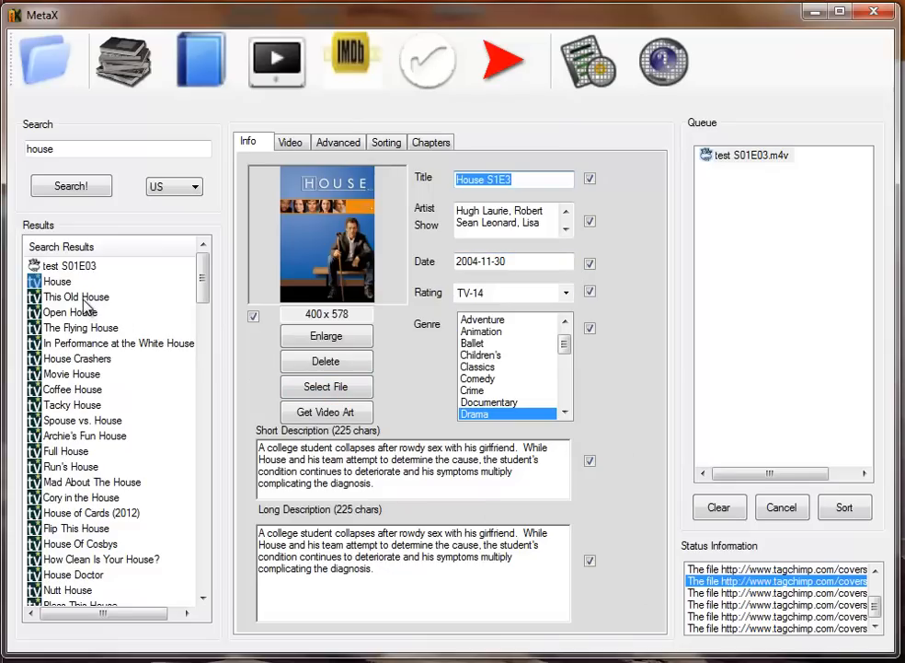
left_click(78, 296)
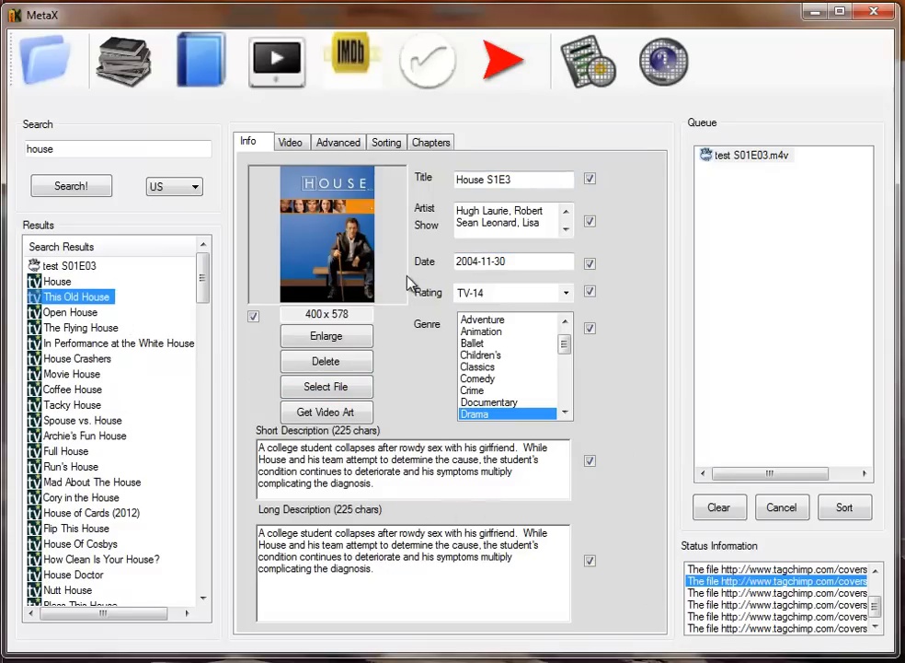
mouse_move(410, 333)
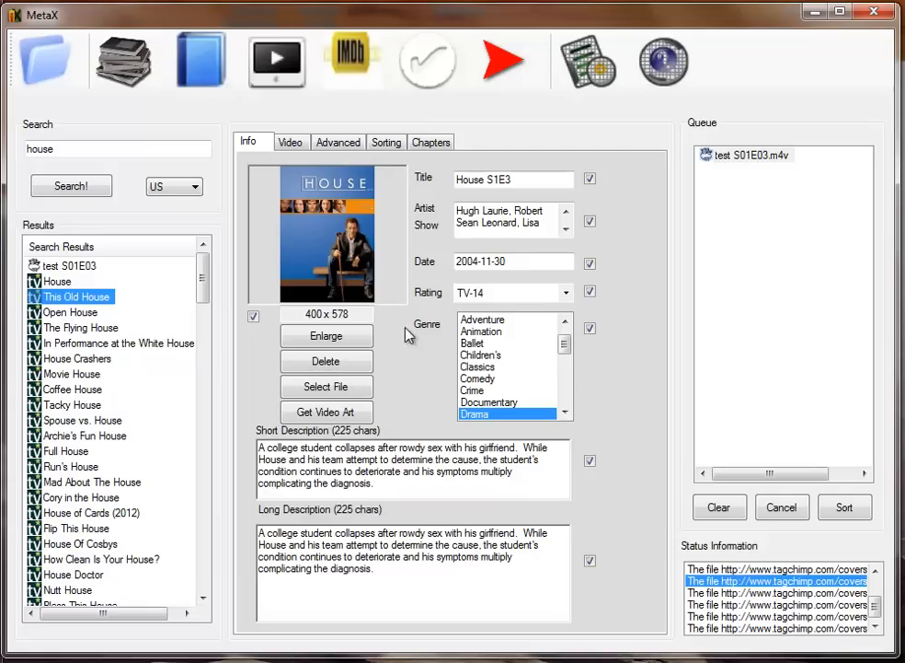
left_click(57, 281)
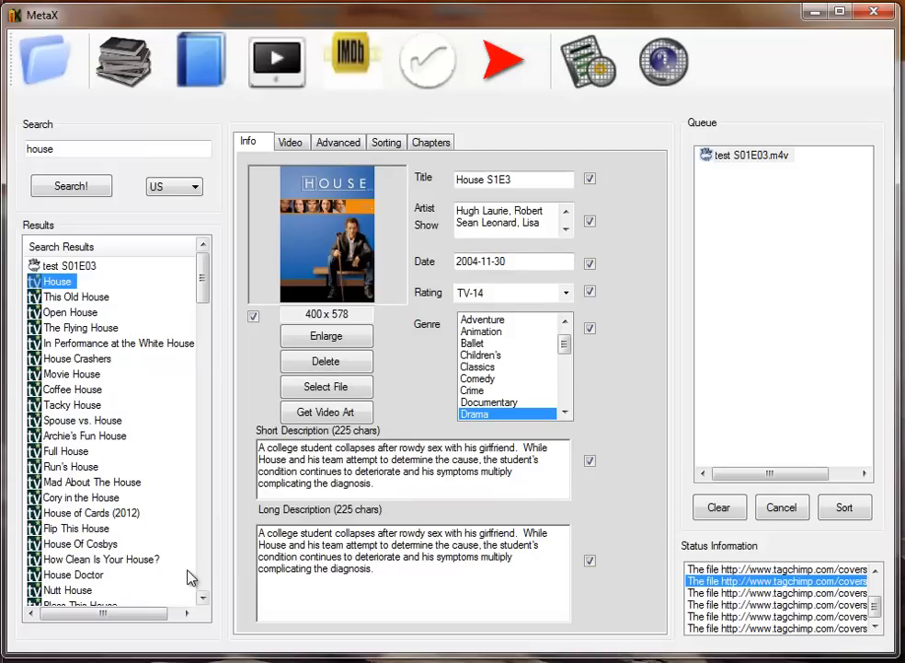
- Take the short description 'Max and 99 go to London...' from the House of Max, Part 1 result
scroll("down", 3)
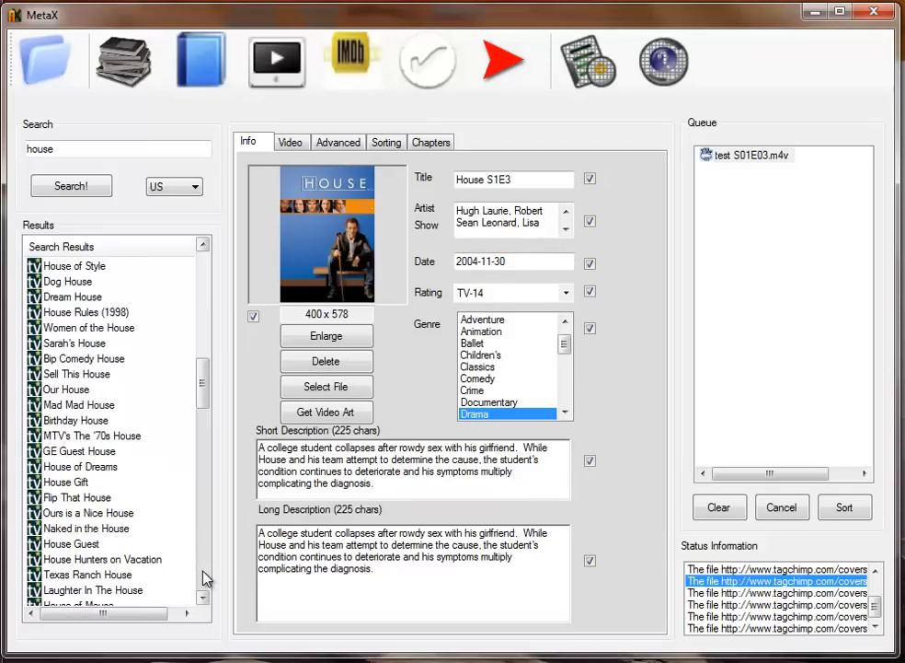
scroll("down", 3)
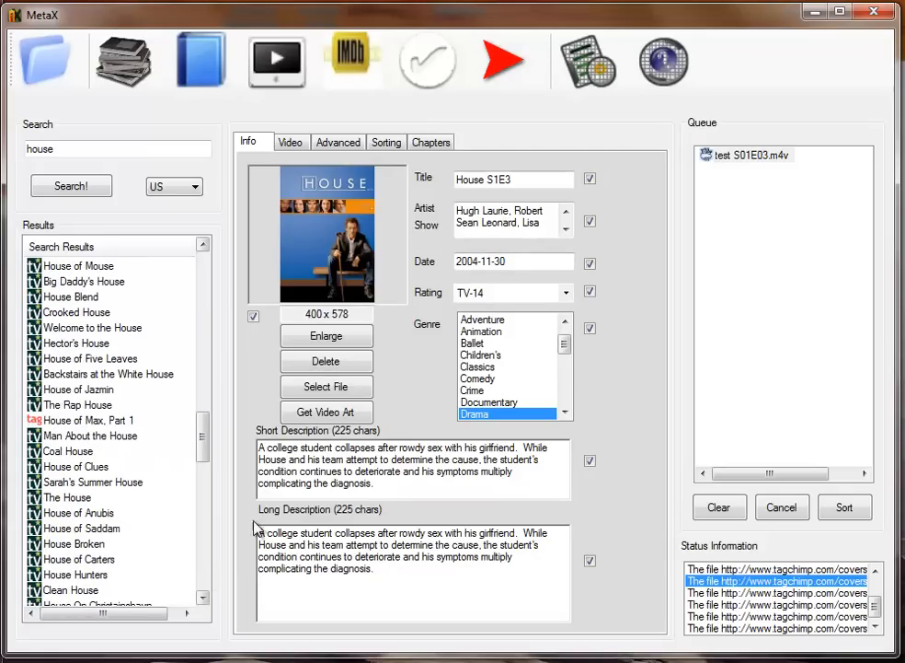
left_click(589, 460)
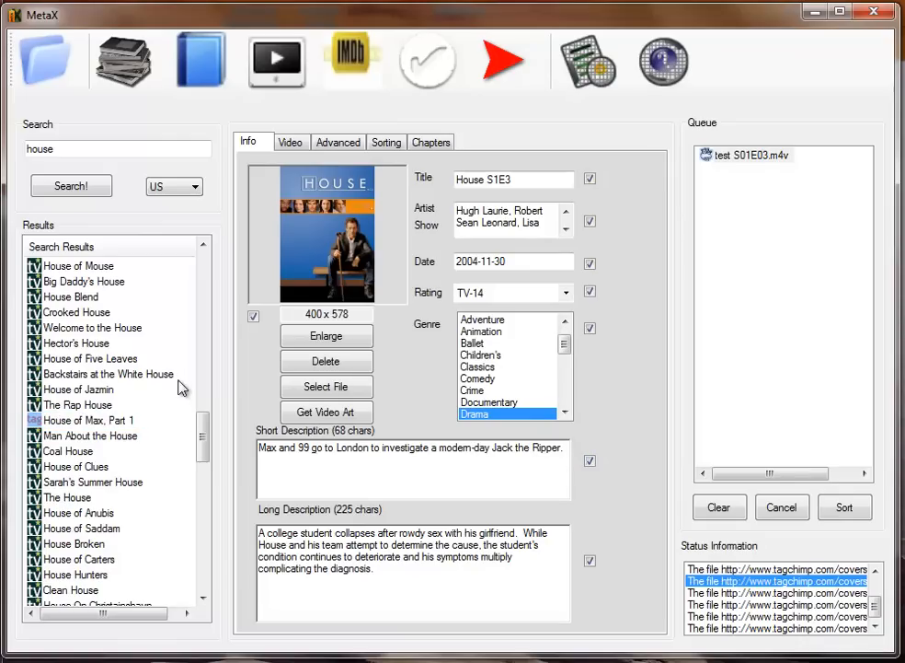
mouse_move(77, 208)
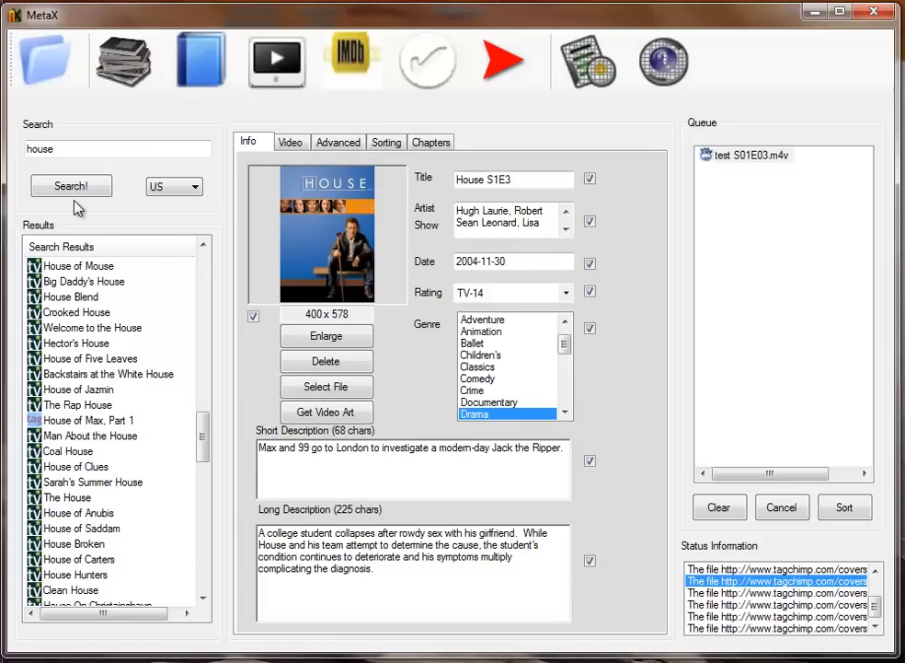
left_click(191, 187)
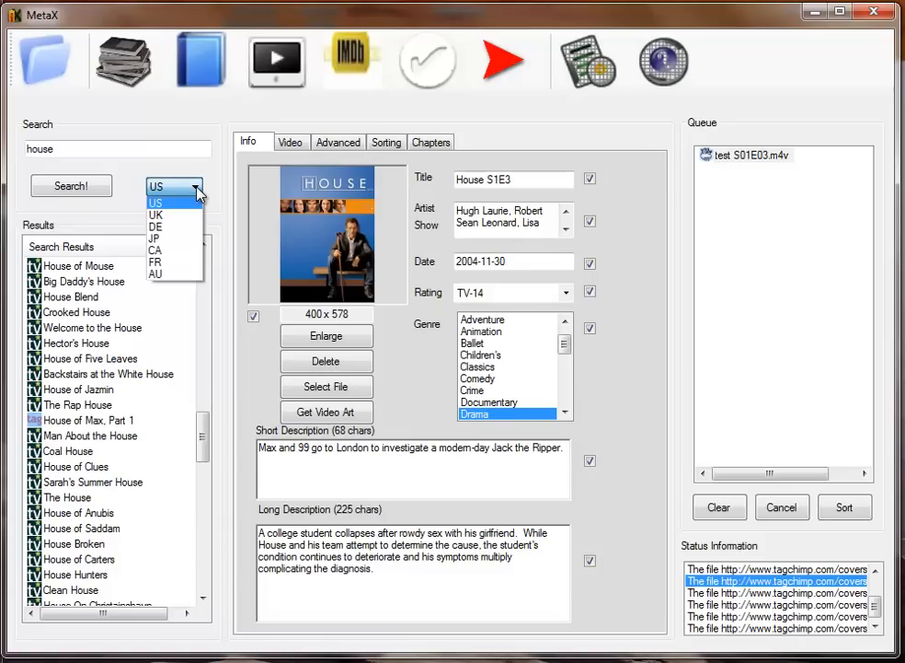
left_click(156, 187)
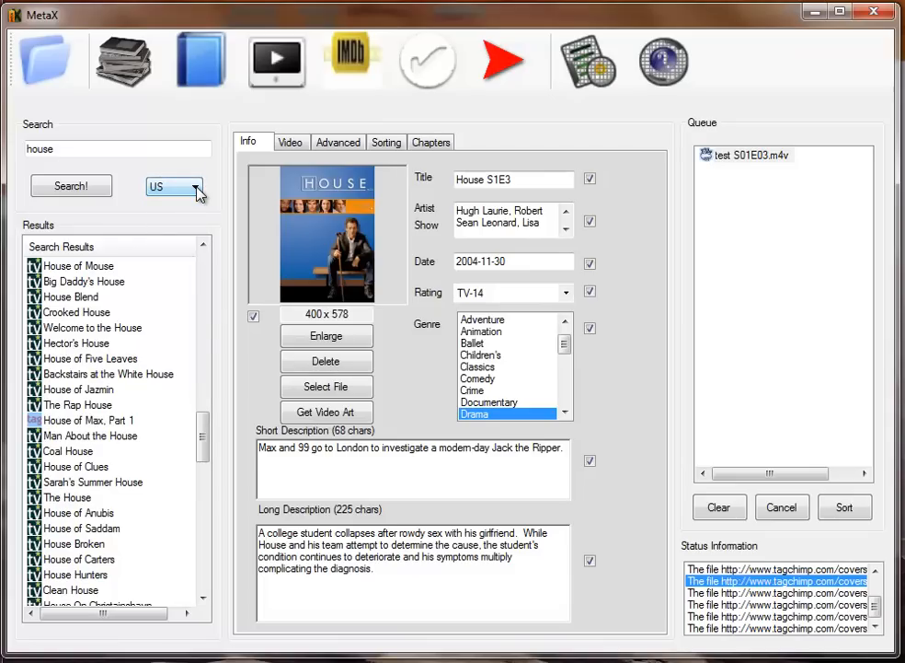
mouse_move(327, 335)
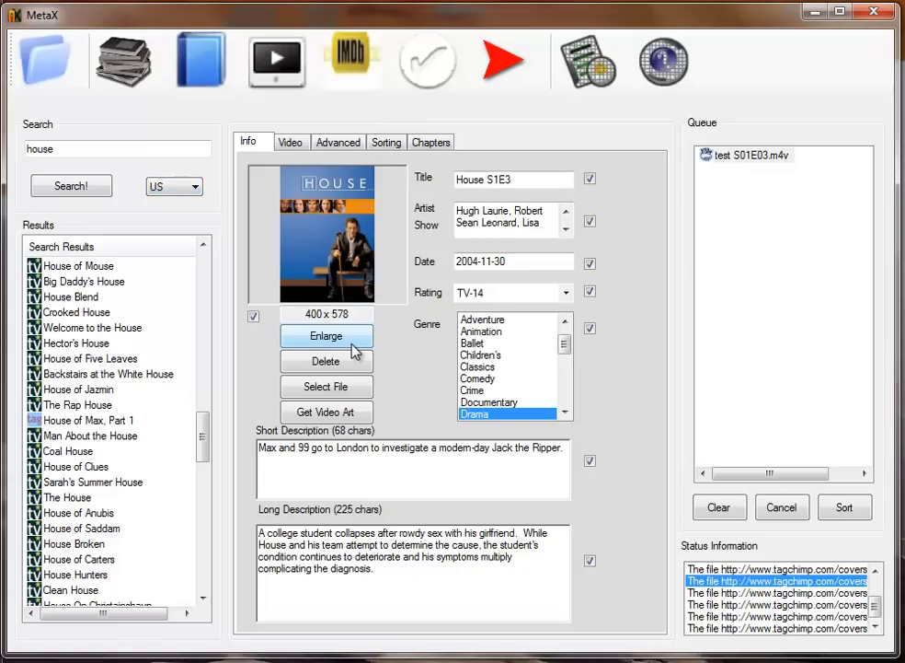
mouse_move(565, 390)
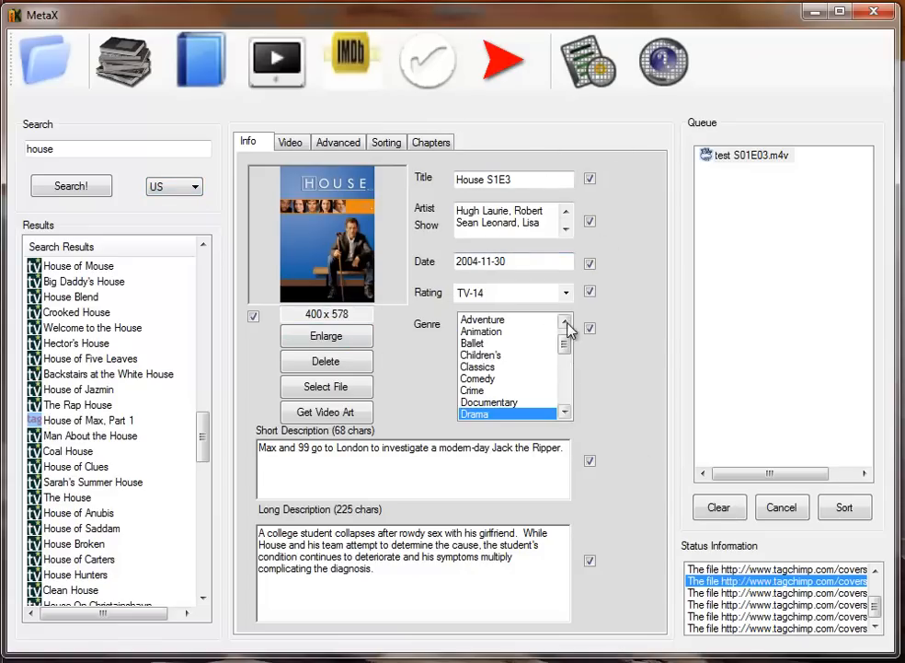
- Write the combined House S1E3 tags into the queued test S01E03.m4v via Write Queue
left_click(503, 60)
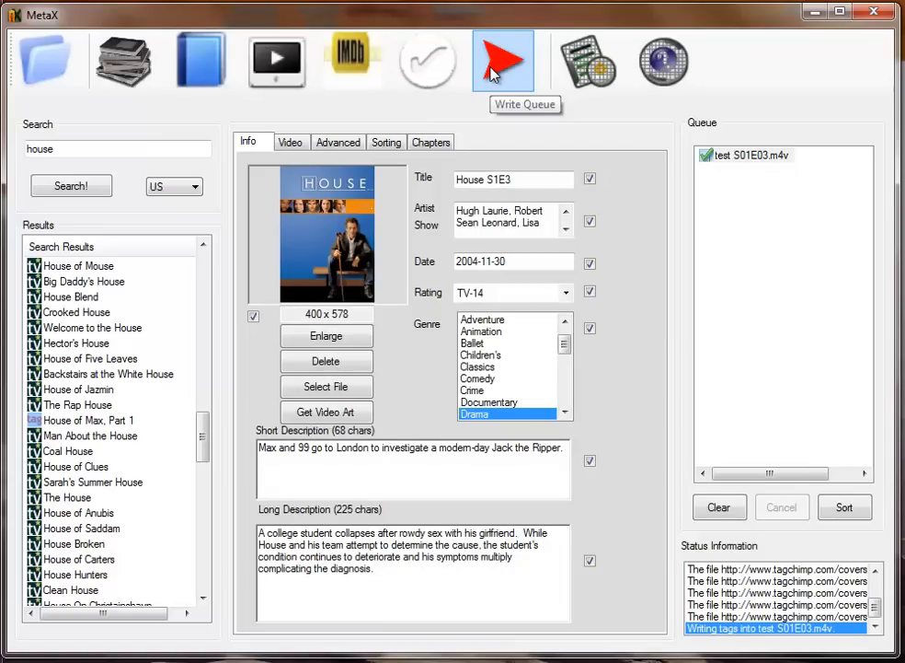
mouse_move(752, 189)
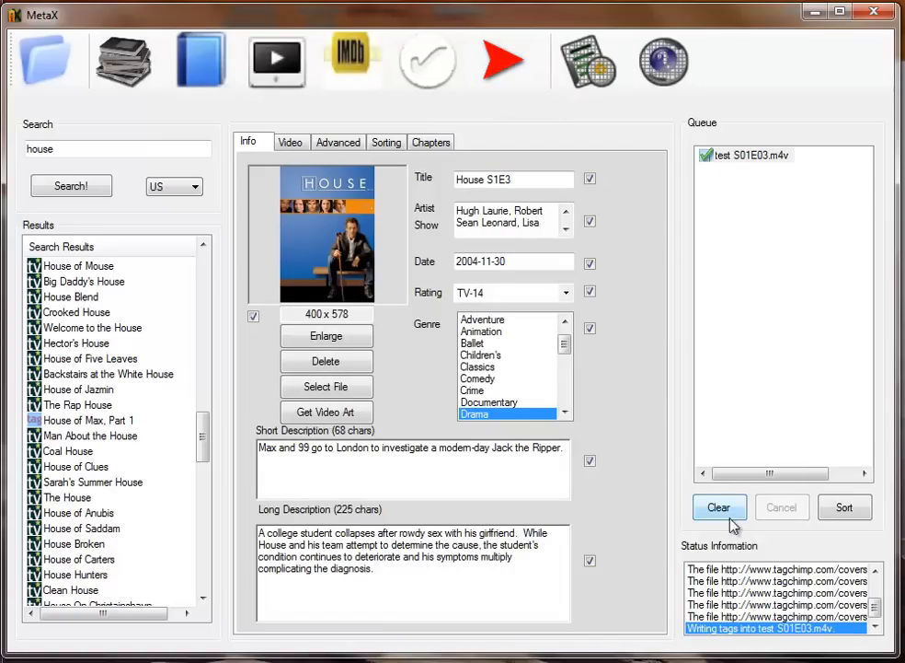
- Clear the finished test S01E03.m4v from the queue before reloading it
left_click(719, 507)
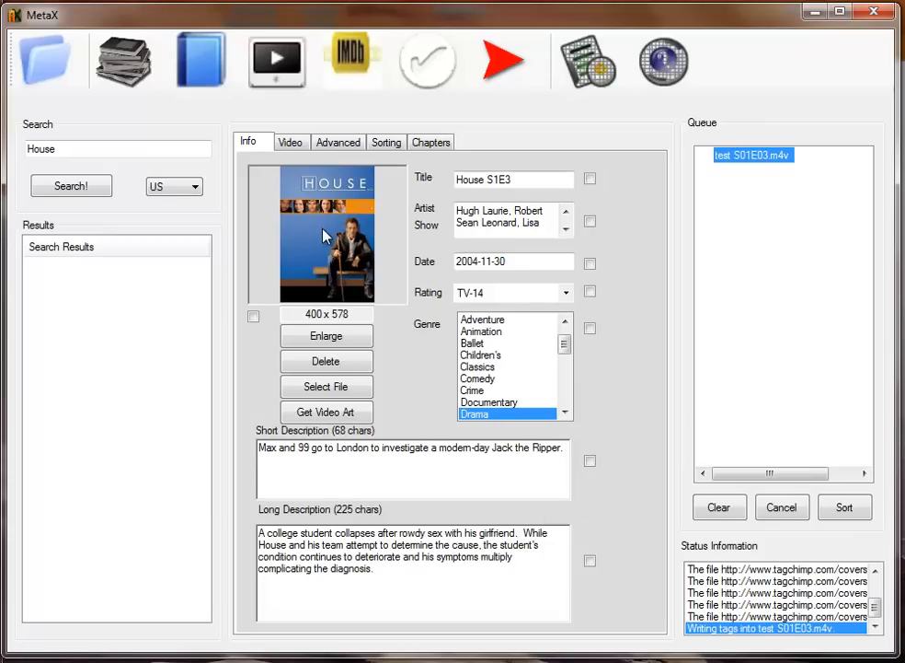
mouse_move(348, 124)
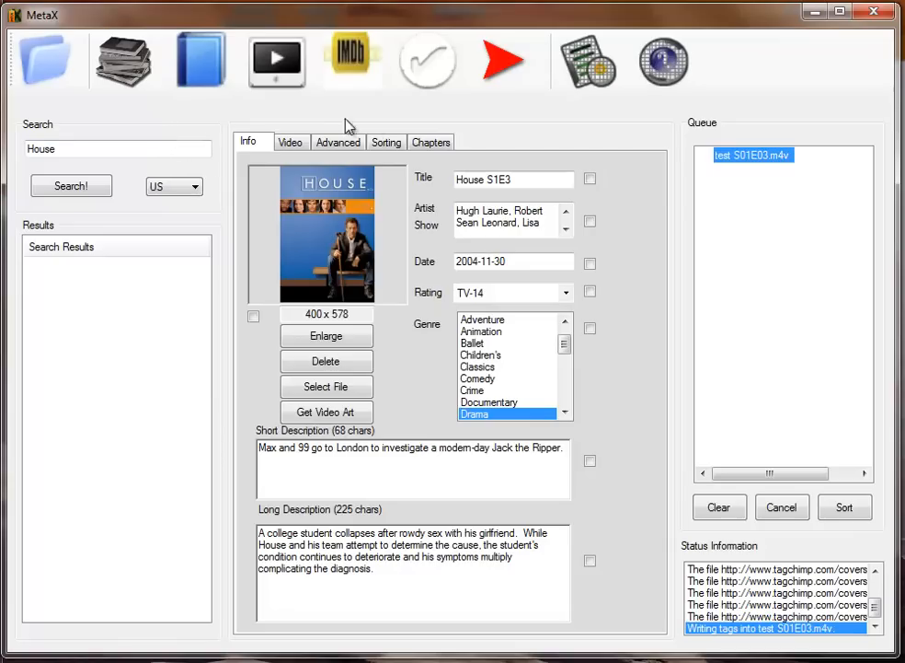
mouse_move(652, 115)
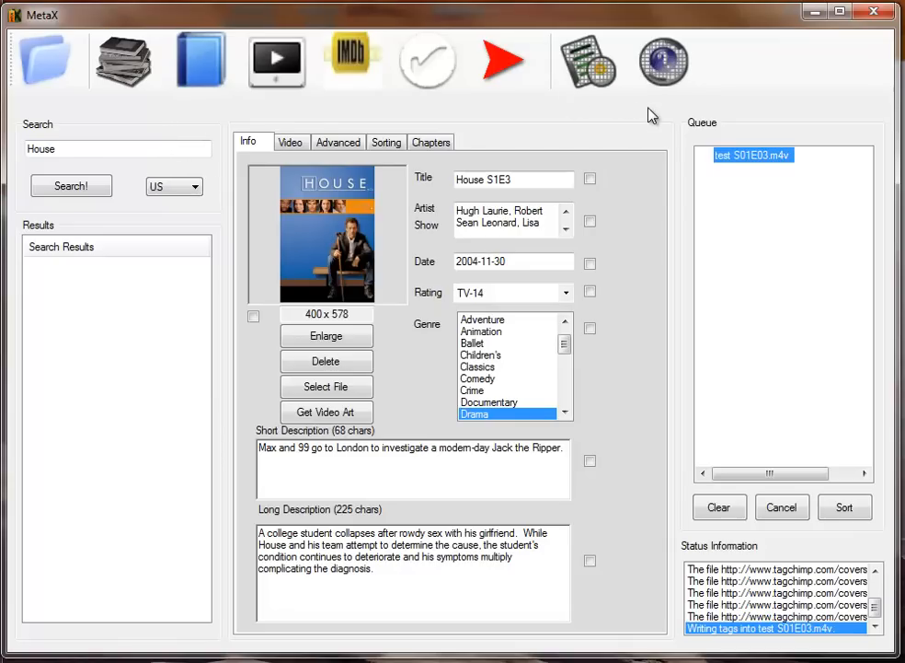